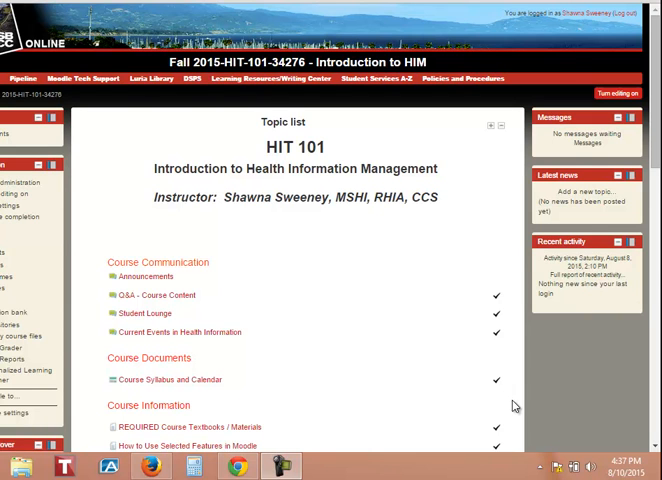
pyautogui.moveTo(619, 197)
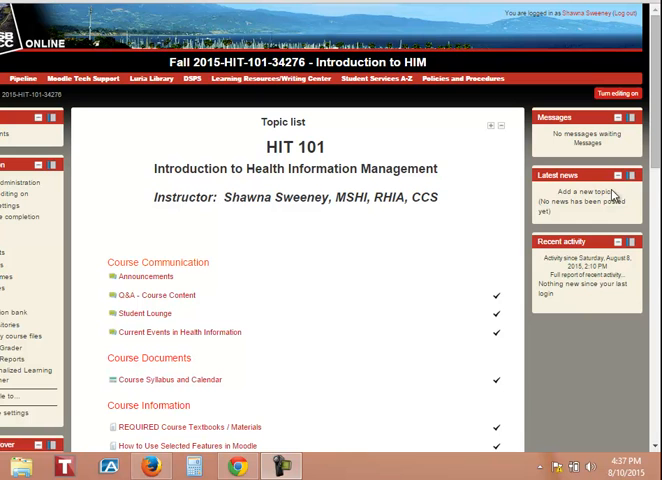
pyautogui.moveTo(586, 158)
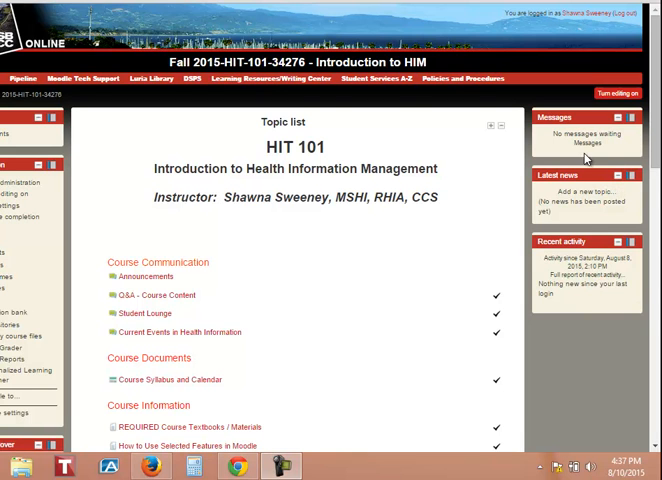
pyautogui.moveTo(585, 156)
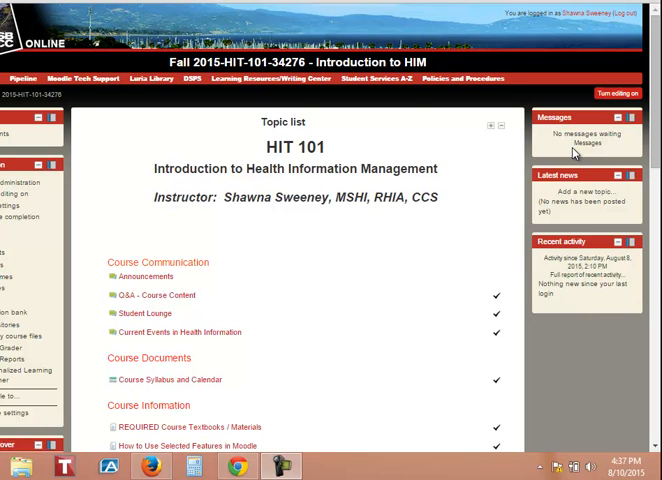
pyautogui.moveTo(585, 145)
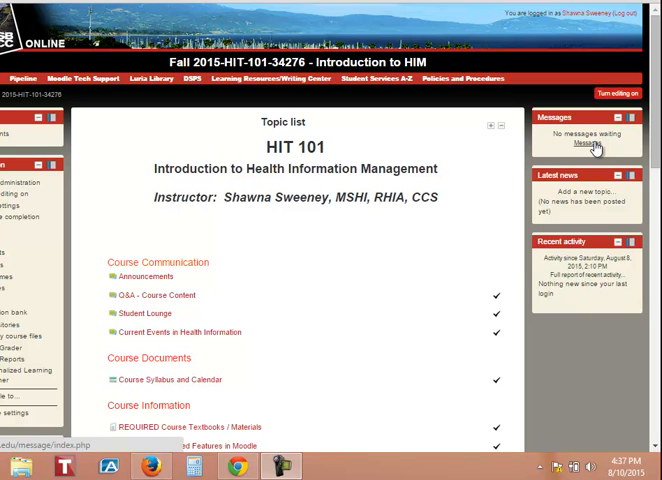
pyautogui.moveTo(499, 188)
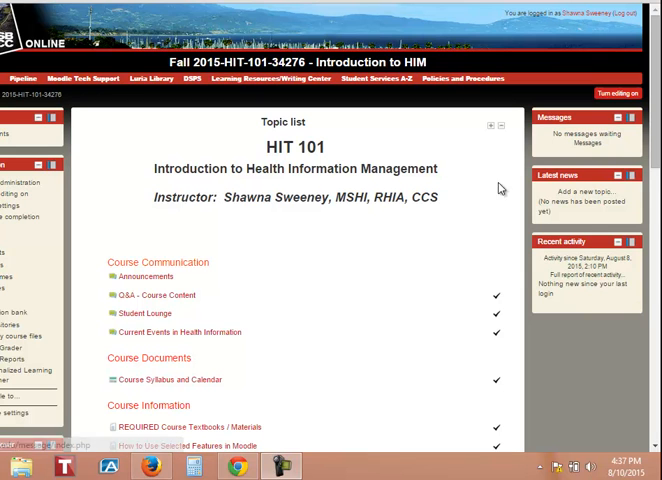
pyautogui.moveTo(429, 345)
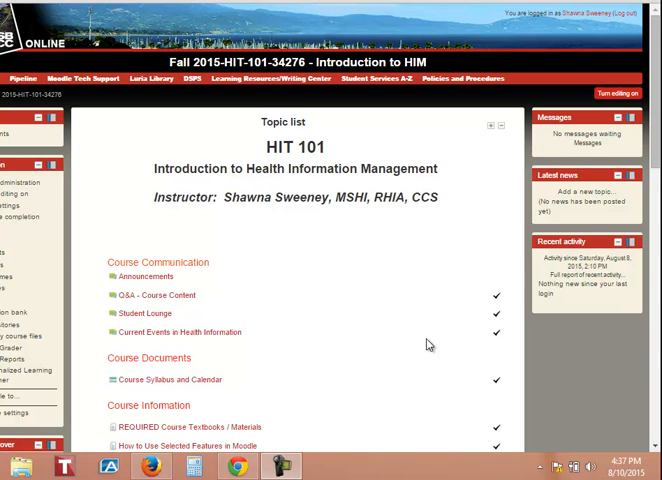
# Scroll past Course Communication and Course Documents to the Course Information resources and DSPS section
pyautogui.scroll(-3)
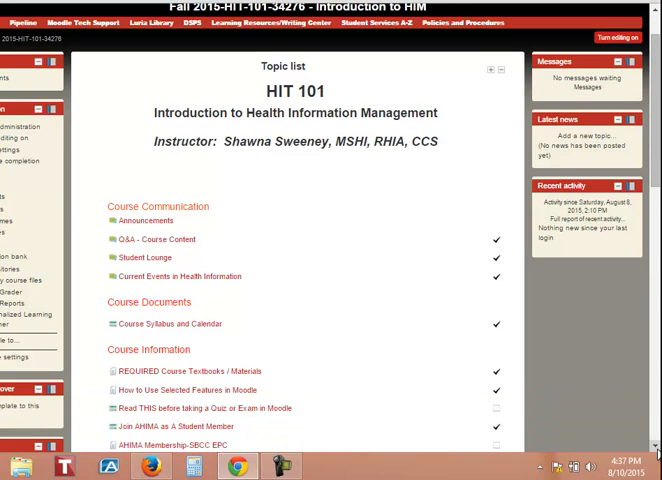
pyautogui.scroll(-3)
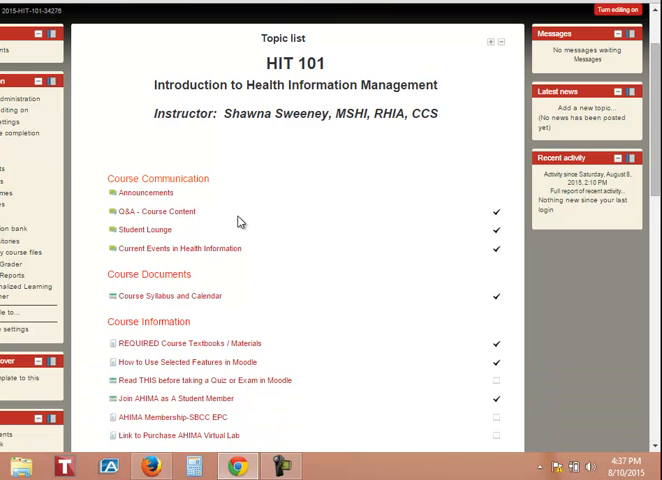
pyautogui.moveTo(205, 343)
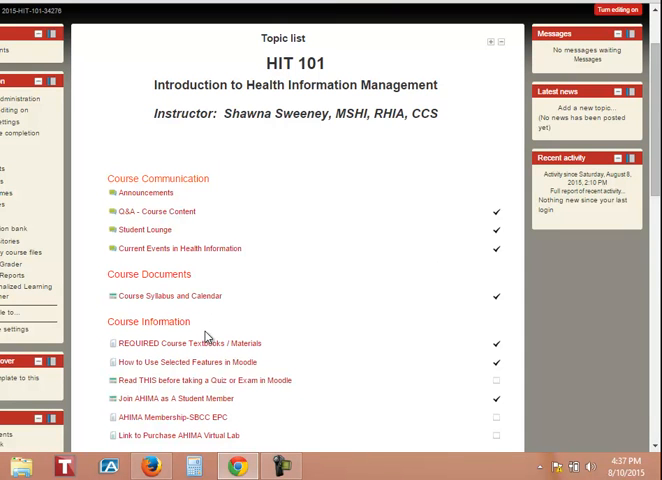
pyautogui.scroll(-3)
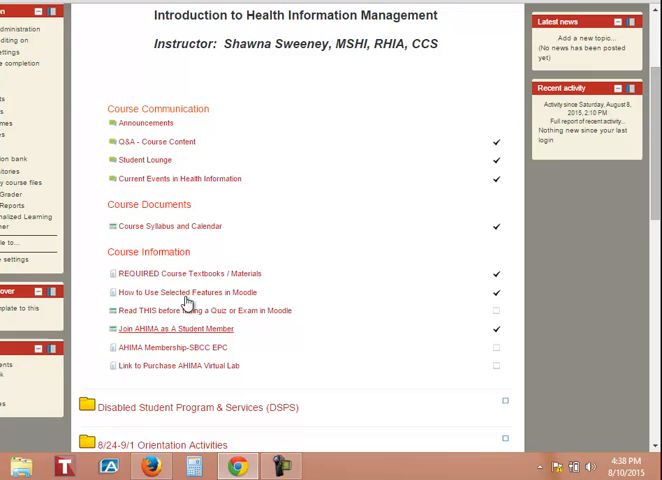
# Scroll down through the topic folders from Orientation Activities to Lesson 5: Secondary Data Sources
pyautogui.scroll(-3)
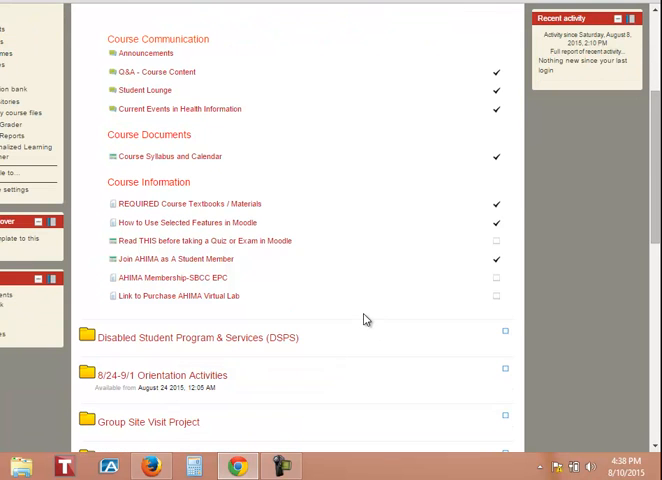
pyautogui.scroll(-3)
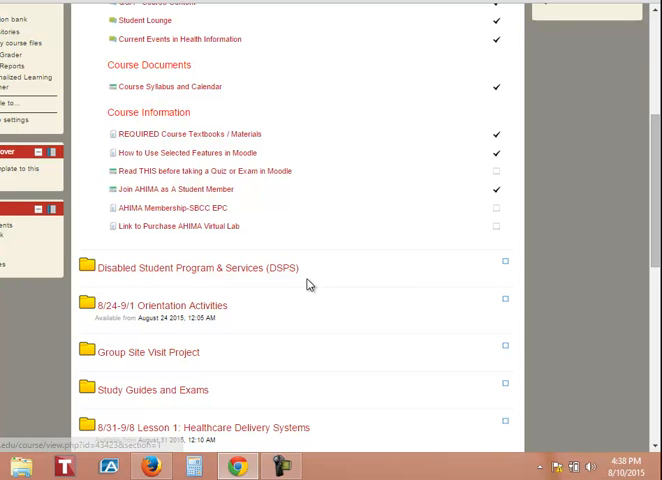
pyautogui.moveTo(167, 281)
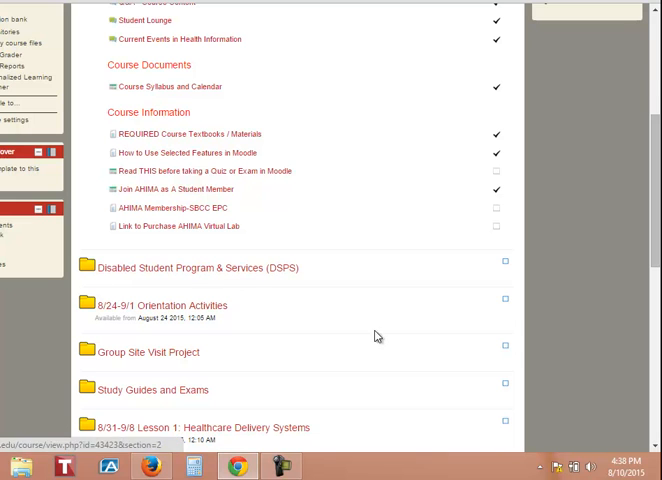
pyautogui.click(82, 267)
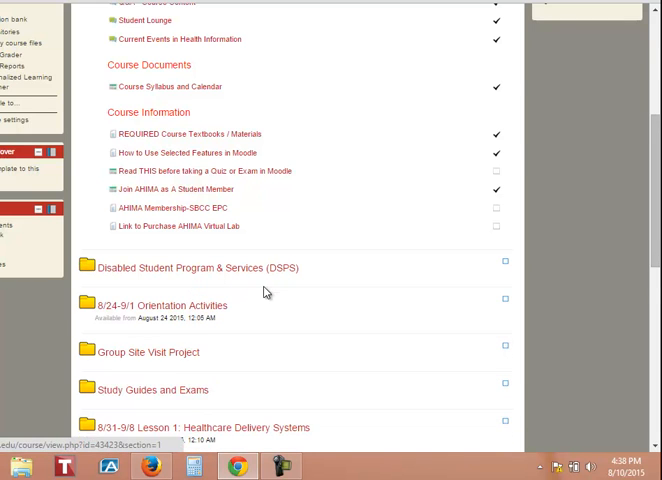
pyautogui.scroll(-3)
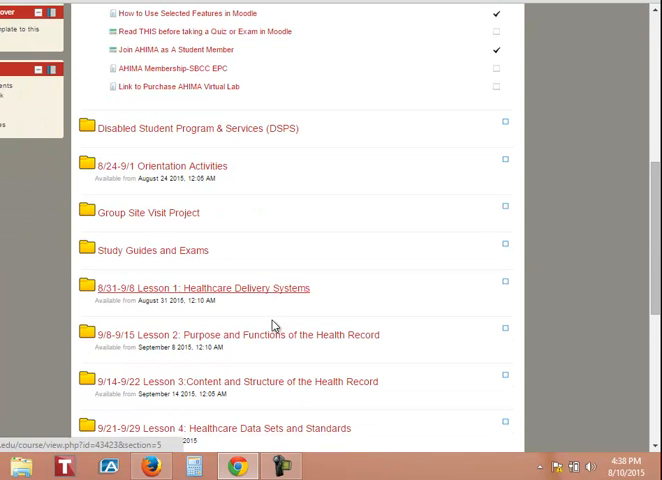
pyautogui.scroll(-3)
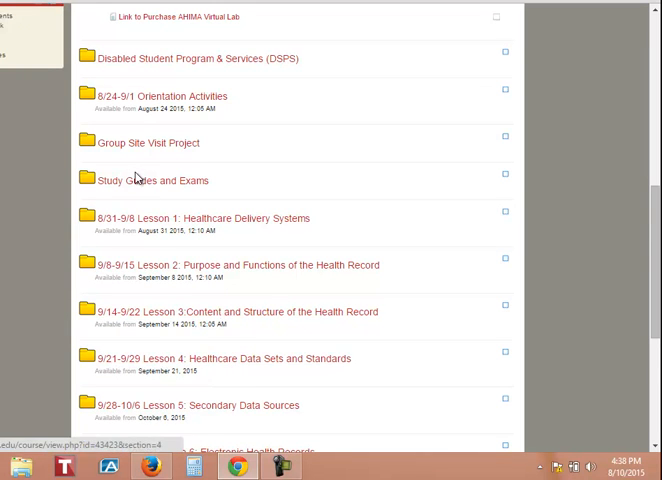
pyautogui.moveTo(147, 146)
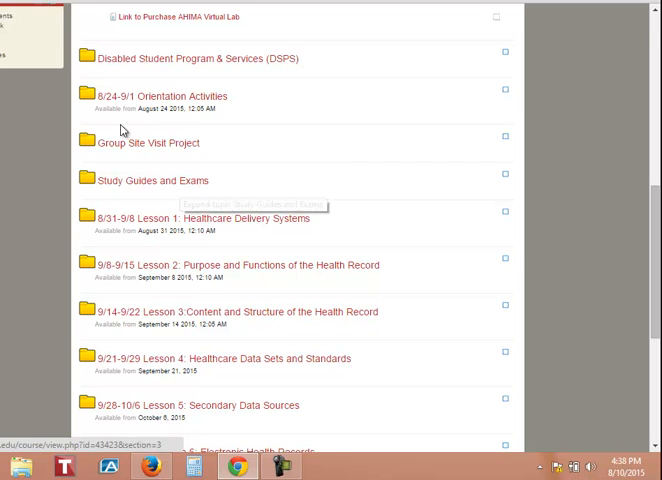
pyautogui.moveTo(118, 106)
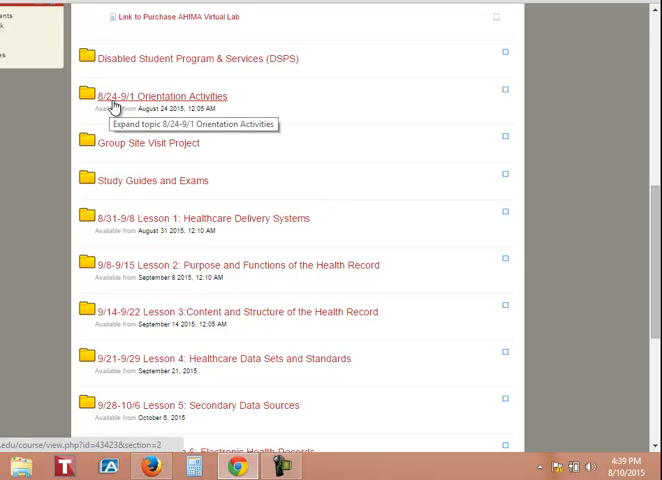
pyautogui.moveTo(134, 103)
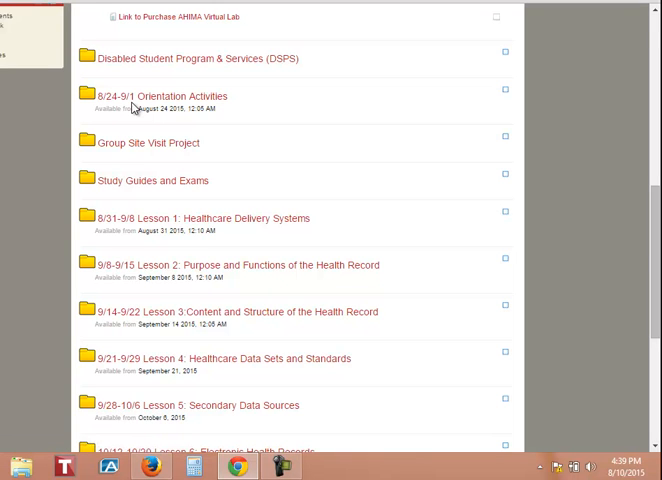
pyautogui.moveTo(123, 258)
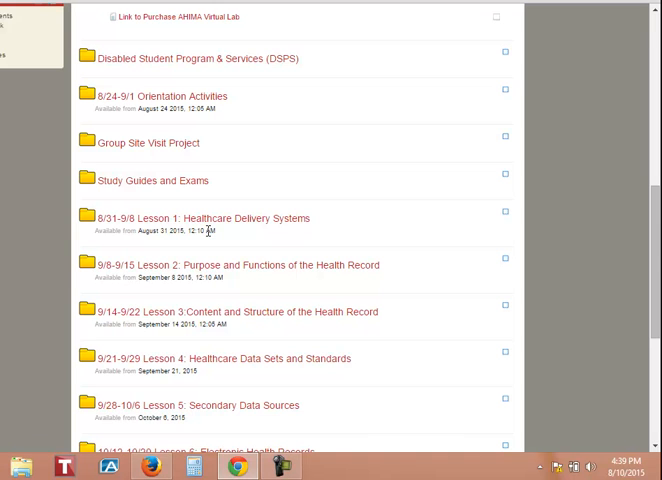
pyautogui.moveTo(85, 253)
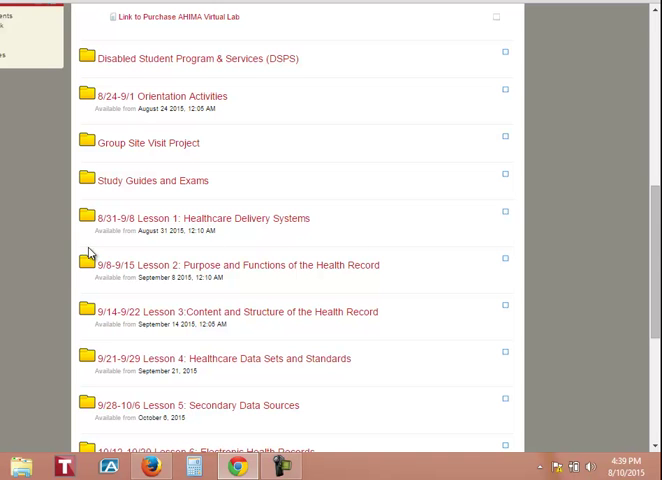
# Expand Lesson 1: Healthcare Delivery Systems and review its readings, forum, self assessment, quiz and feedback
pyautogui.click(83, 217)
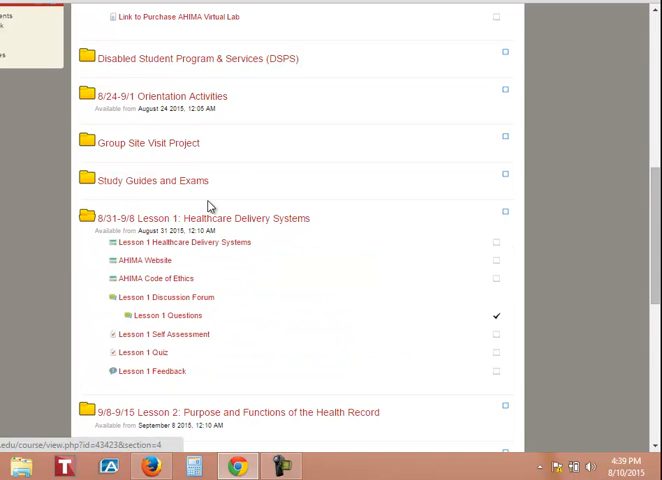
pyautogui.scroll(-3)
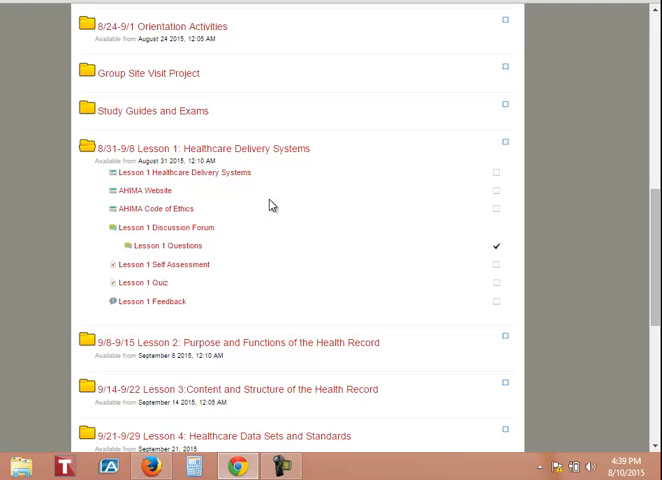
pyautogui.moveTo(248, 285)
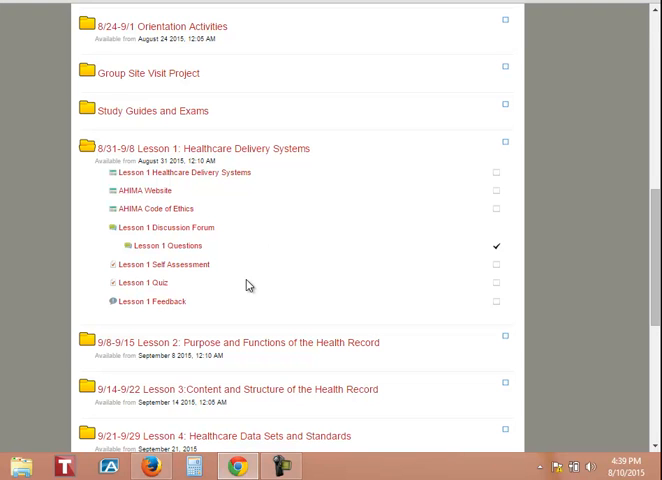
pyautogui.moveTo(201, 248)
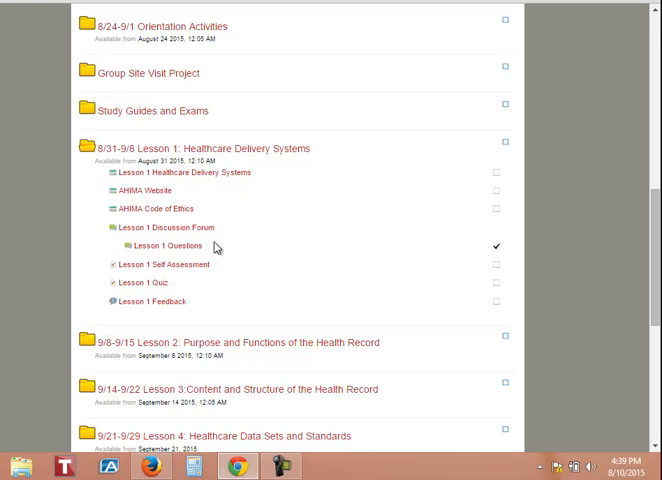
pyautogui.moveTo(258, 285)
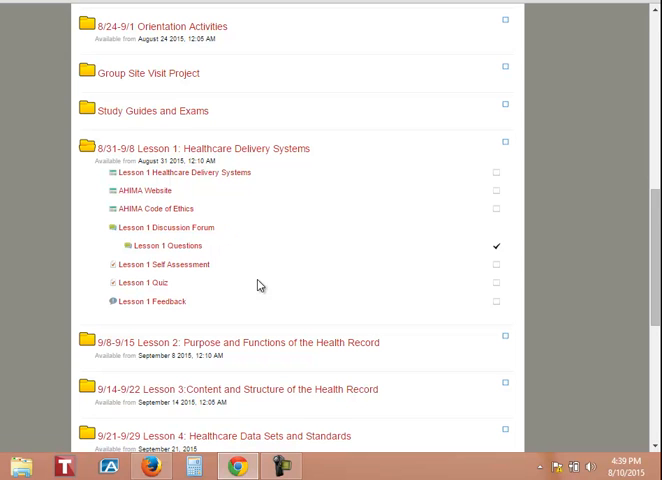
pyautogui.moveTo(178, 257)
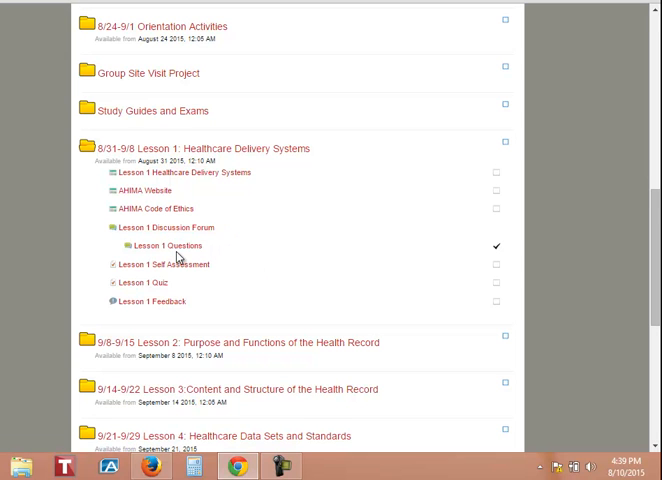
pyautogui.moveTo(263, 258)
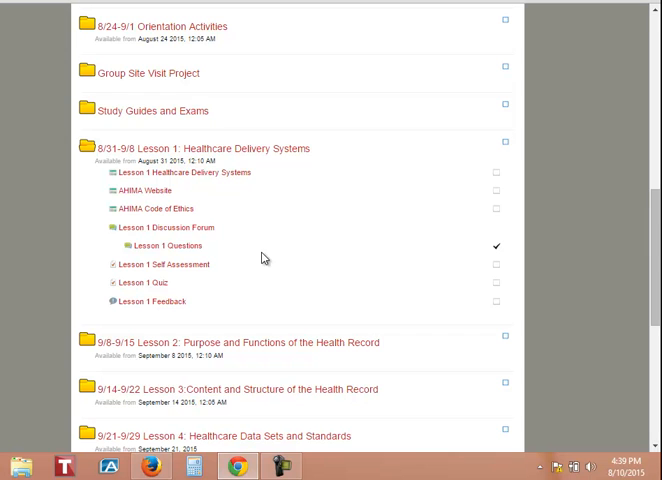
pyautogui.moveTo(257, 237)
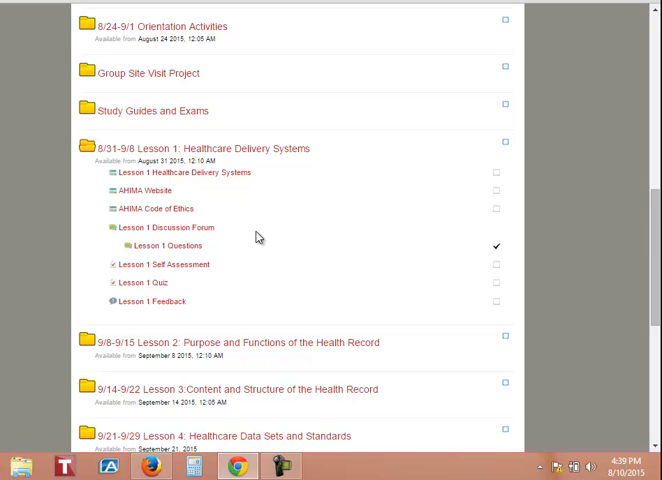
pyautogui.moveTo(252, 256)
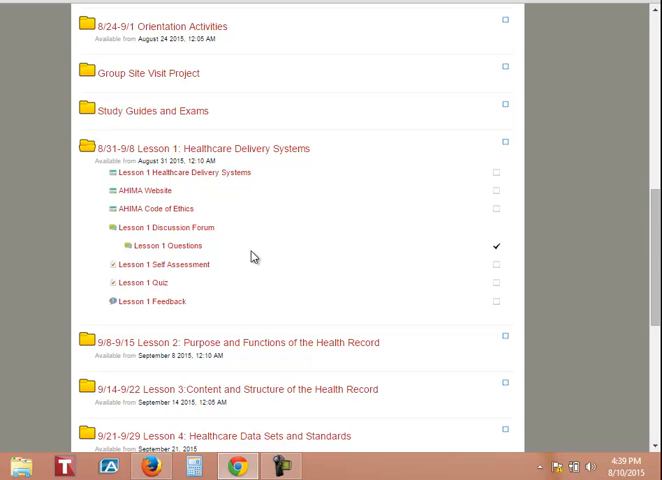
pyautogui.moveTo(243, 278)
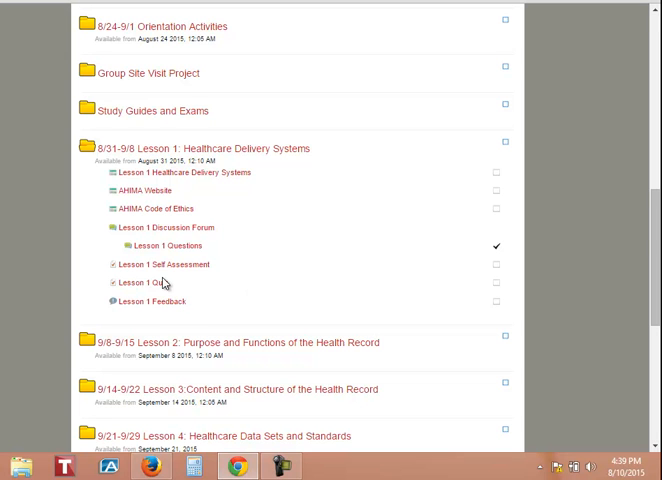
pyautogui.moveTo(181, 320)
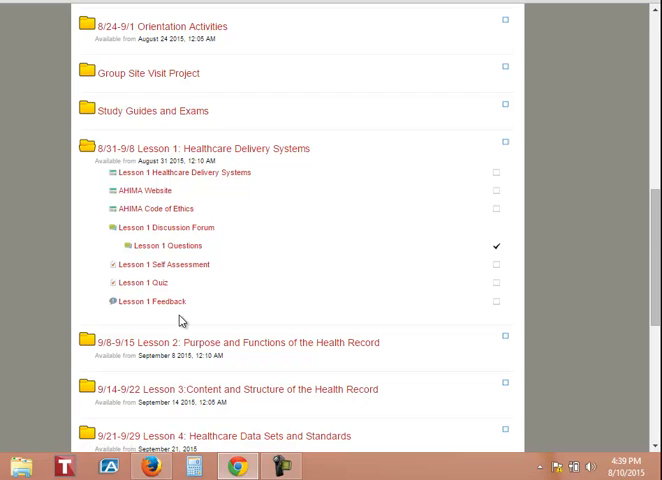
pyautogui.moveTo(152, 303)
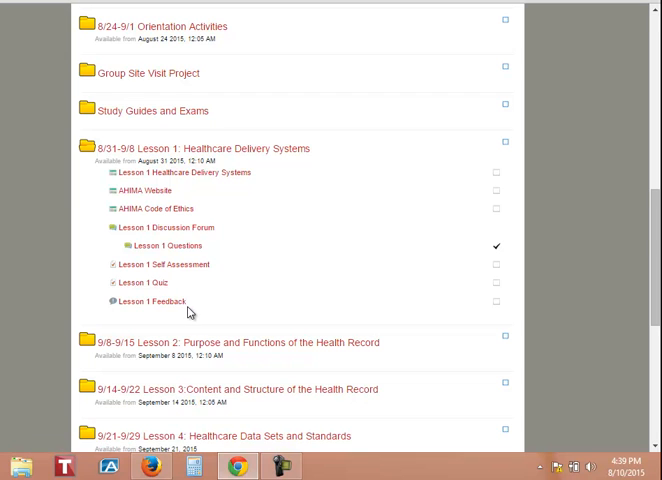
pyautogui.moveTo(226, 304)
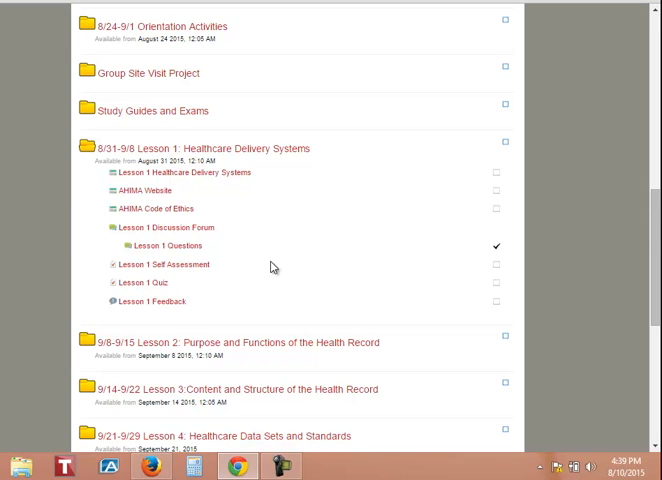
pyautogui.moveTo(256, 298)
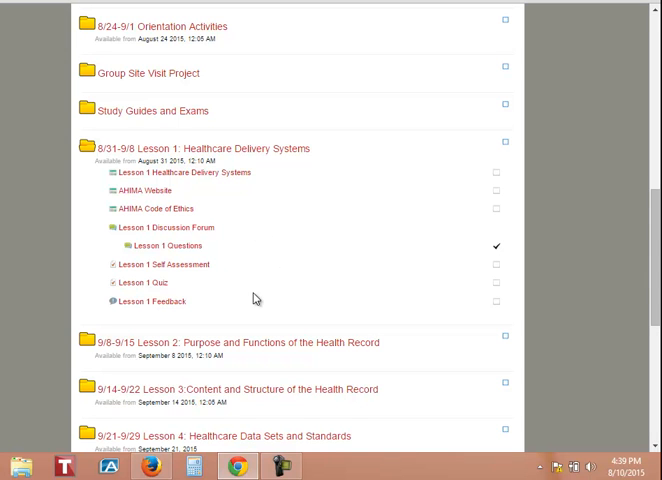
pyautogui.moveTo(221, 295)
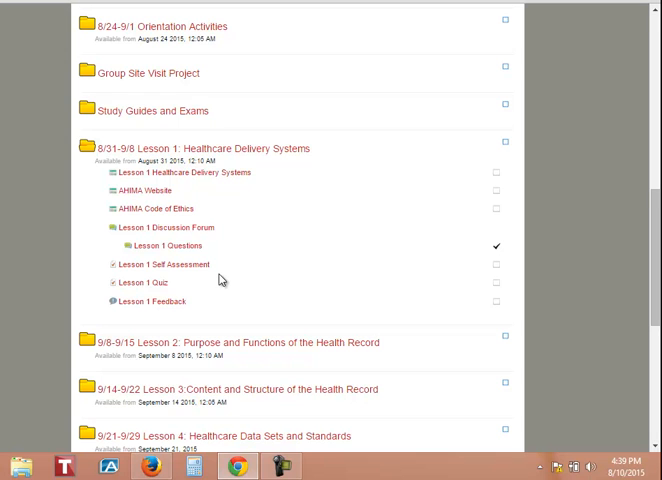
pyautogui.moveTo(255, 291)
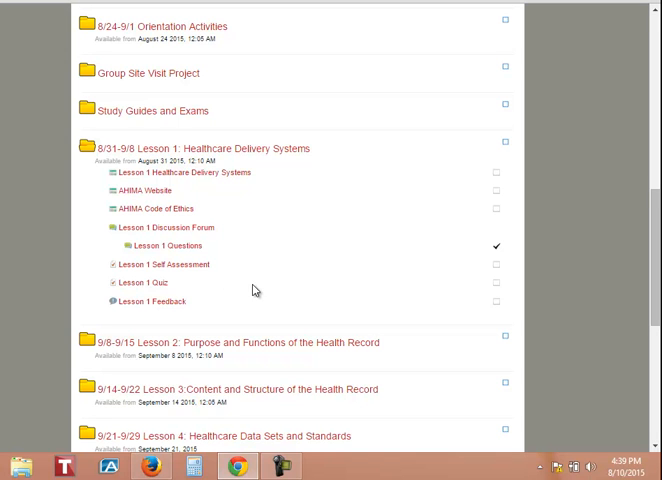
pyautogui.moveTo(229, 315)
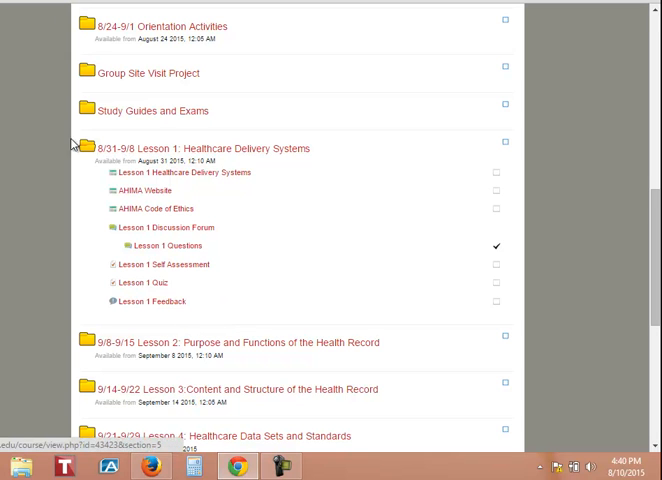
# Collapse the Lesson 1 and Study Guides and Exams sections, leaving only folder titles
pyautogui.click(71, 147)
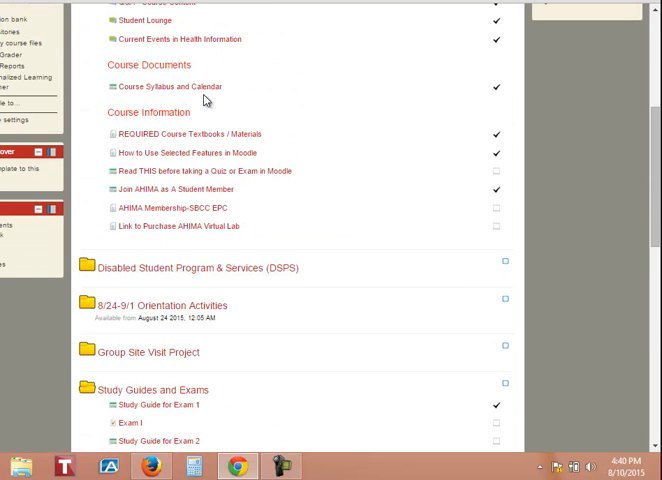
pyautogui.moveTo(176, 103)
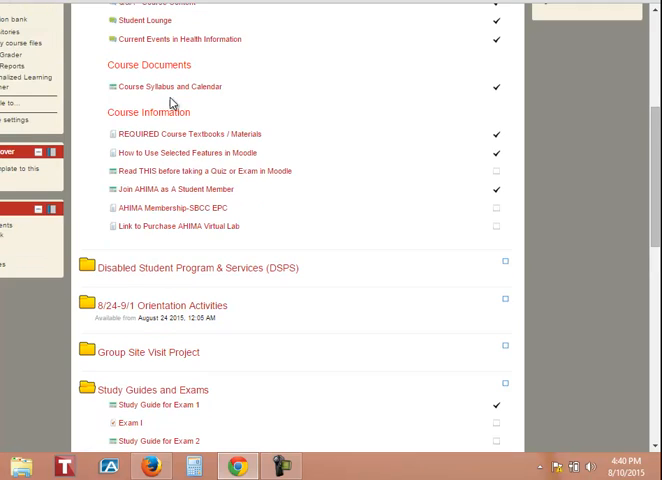
pyautogui.scroll(-3)
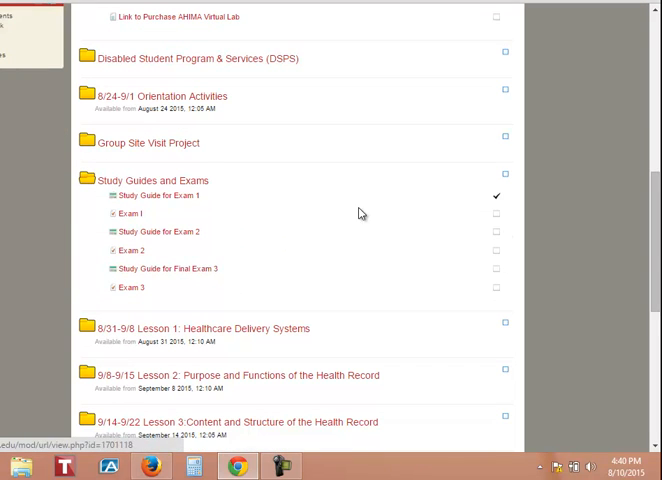
pyautogui.moveTo(147, 196)
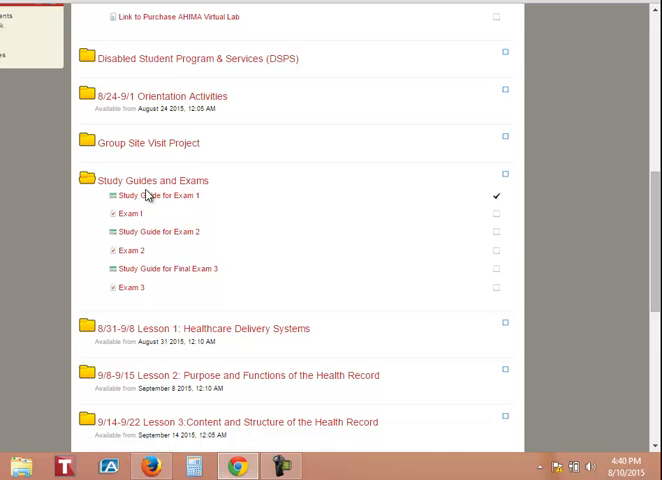
pyautogui.click(82, 180)
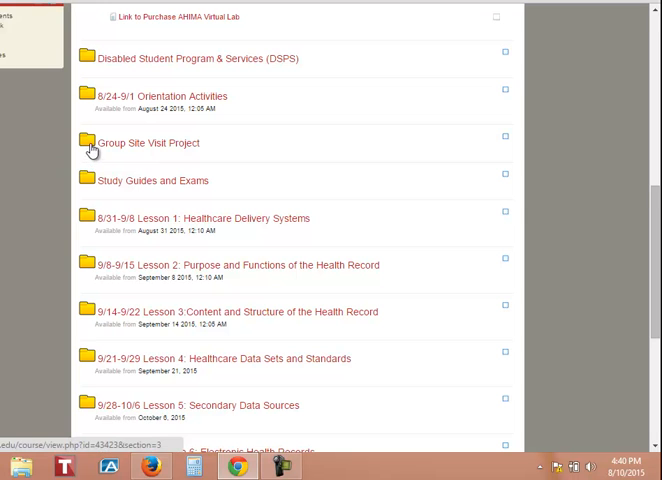
pyautogui.moveTo(150, 142)
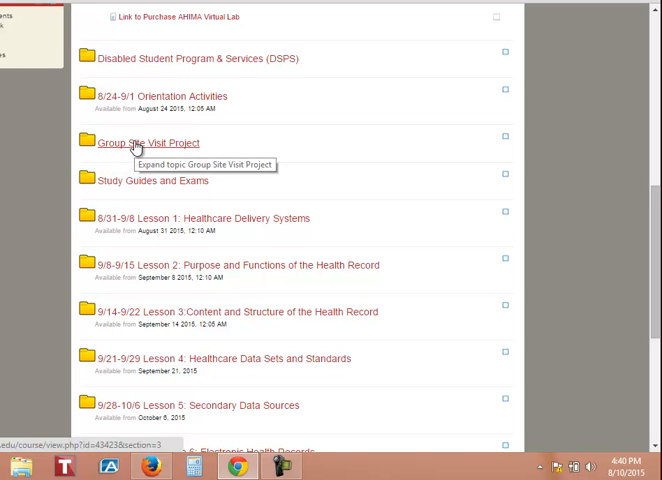
pyautogui.click(147, 142)
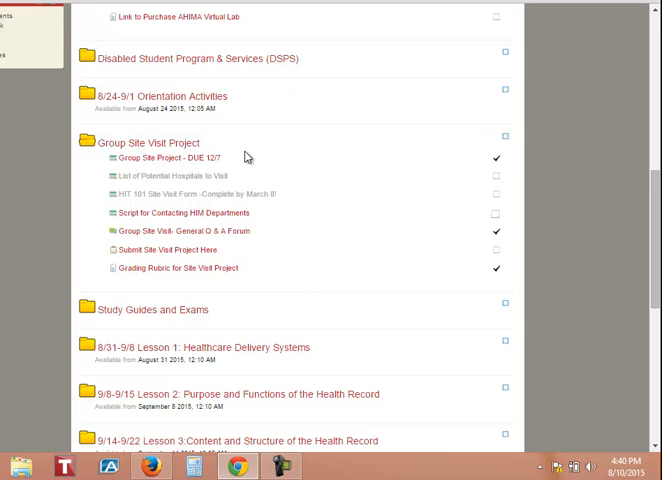
pyautogui.moveTo(289, 169)
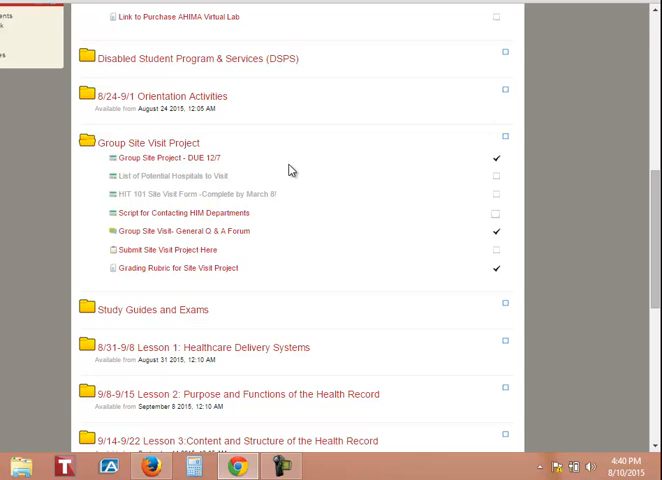
pyautogui.moveTo(294, 194)
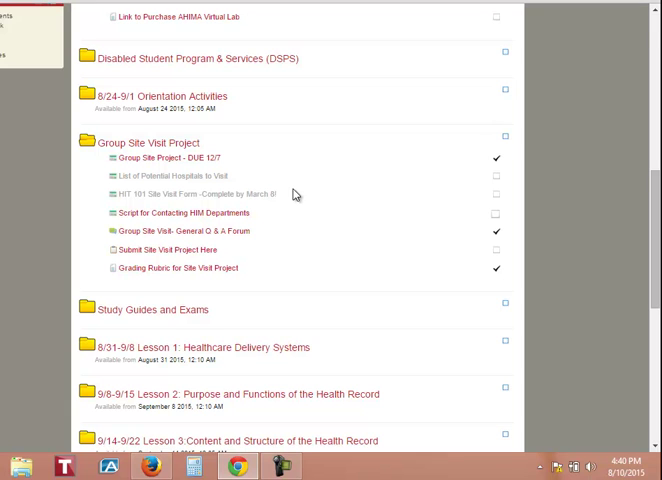
pyautogui.moveTo(316, 198)
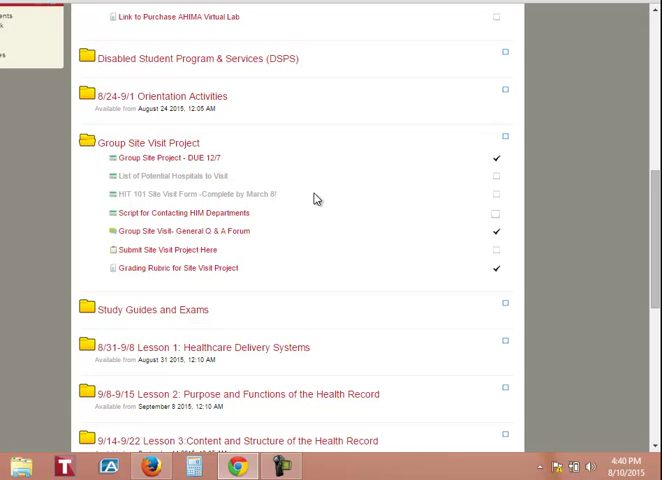
pyautogui.moveTo(88, 142)
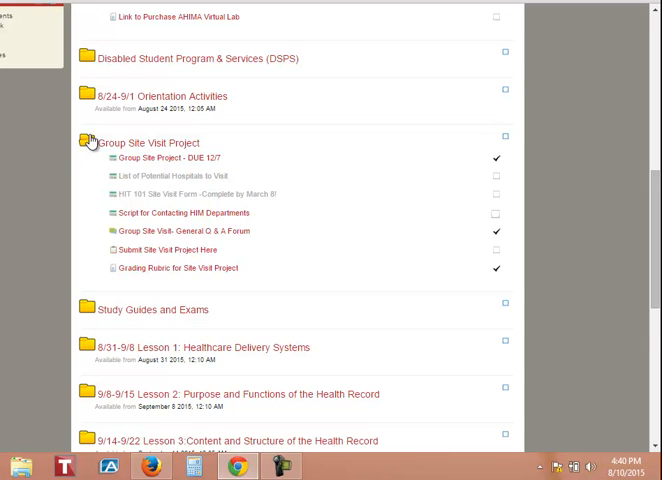
pyautogui.click(85, 140)
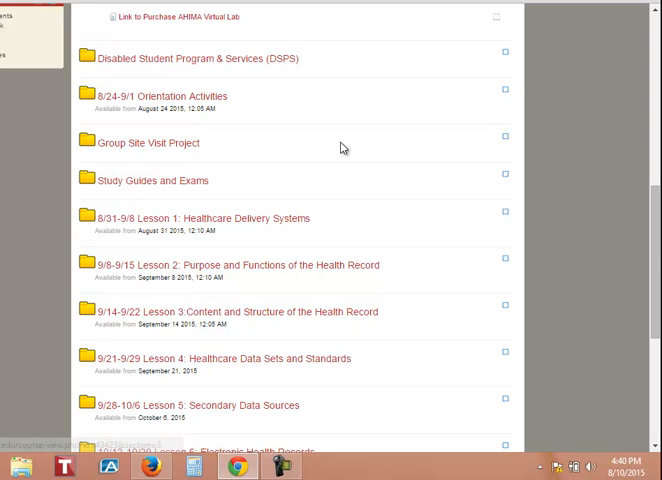
pyautogui.moveTo(292, 154)
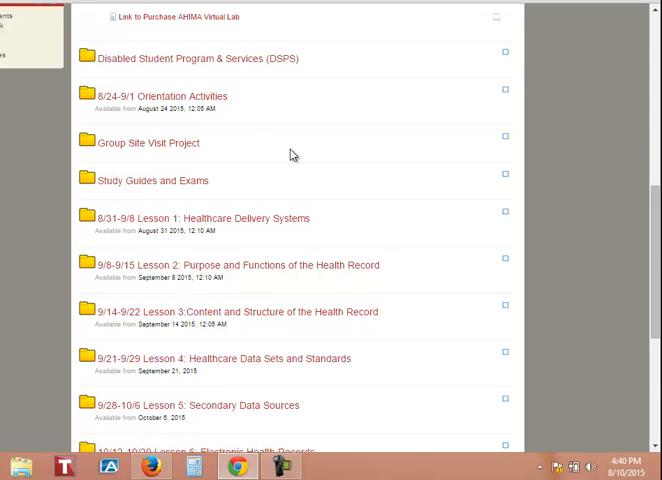
# Scroll down and expand the 11/16-12/1 Lesson 10: Legal Issues in Health Information topic
pyautogui.scroll(-3)
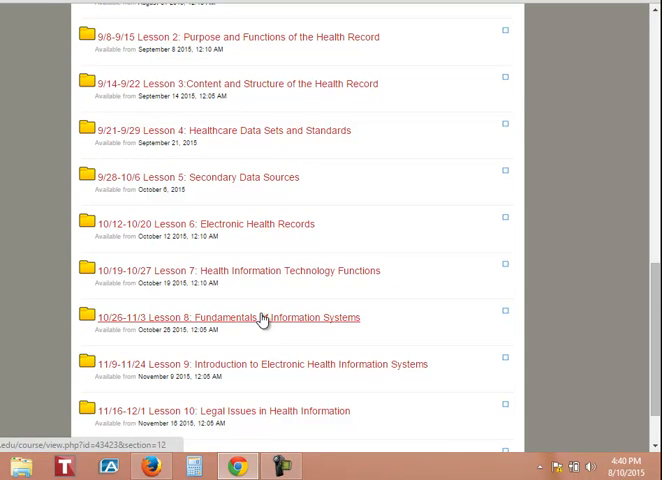
pyautogui.scroll(-3)
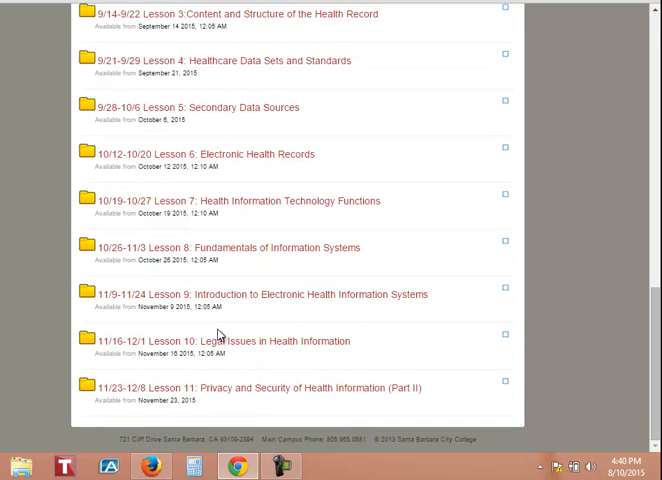
pyautogui.moveTo(120, 399)
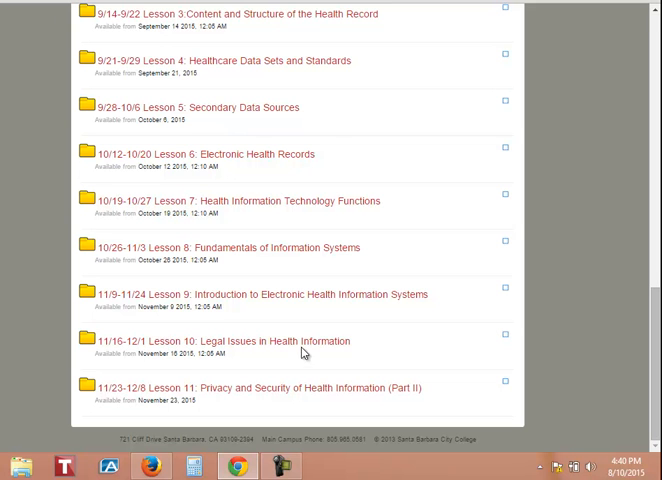
pyautogui.click(82, 340)
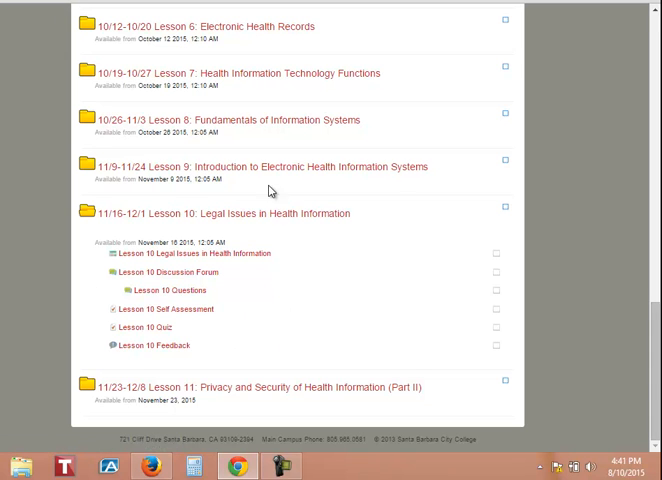
pyautogui.moveTo(95, 224)
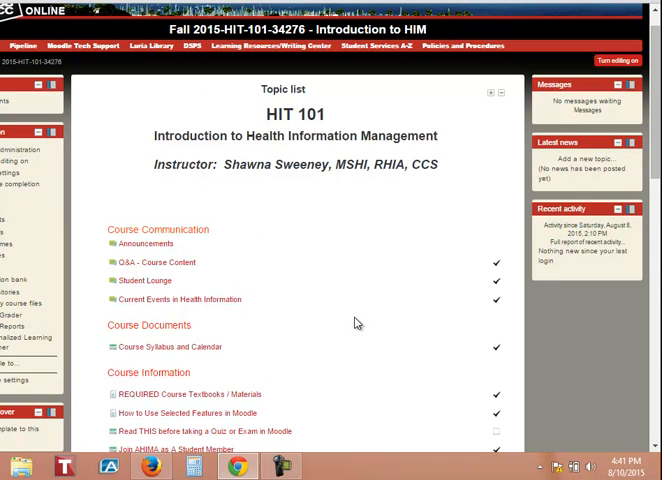
pyautogui.moveTo(563, 155)
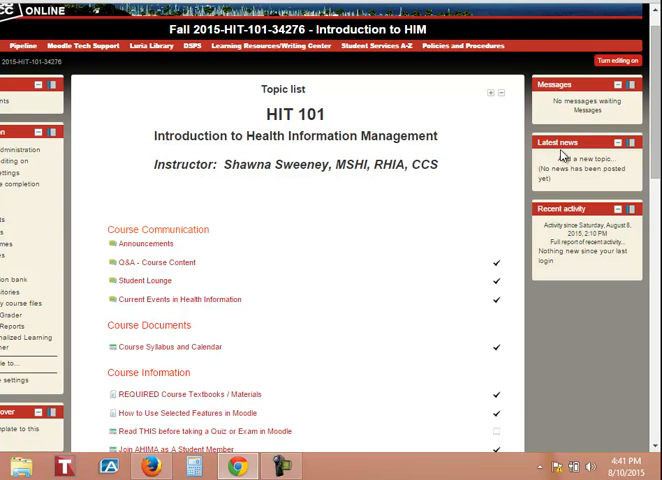
pyautogui.moveTo(609, 194)
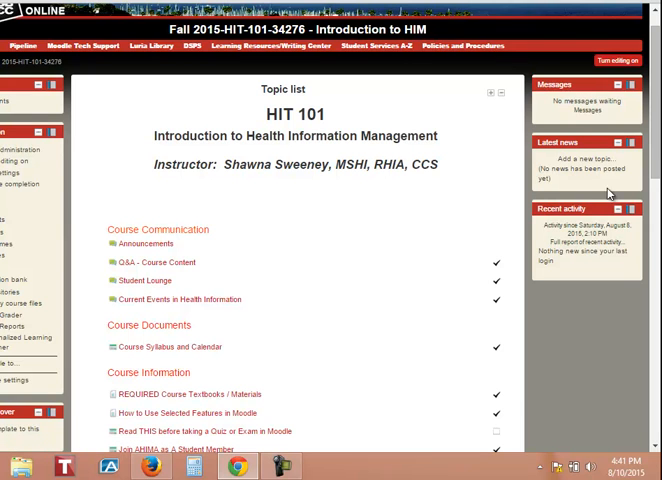
pyautogui.moveTo(585, 186)
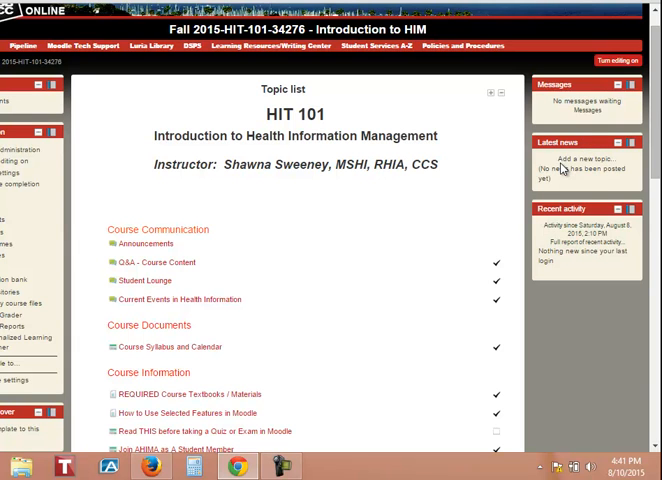
pyautogui.moveTo(494, 209)
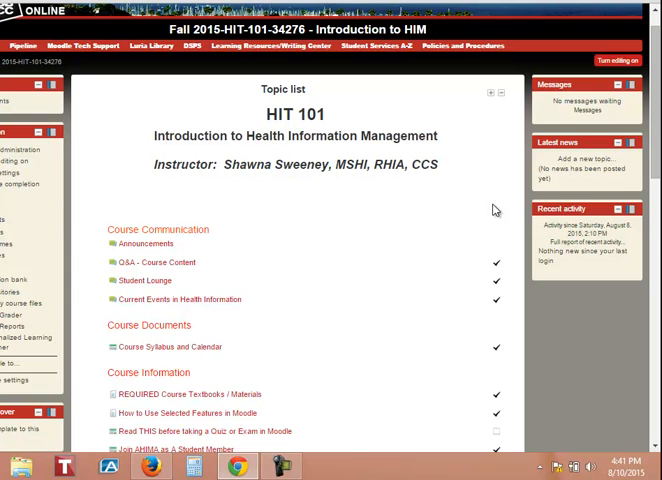
pyautogui.moveTo(553, 202)
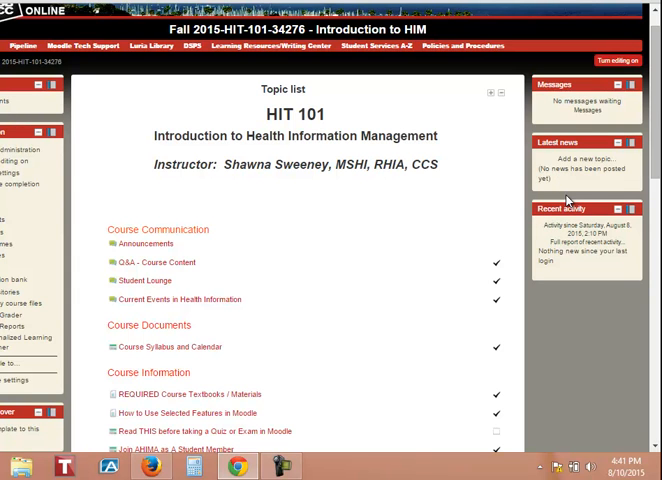
pyautogui.moveTo(548, 200)
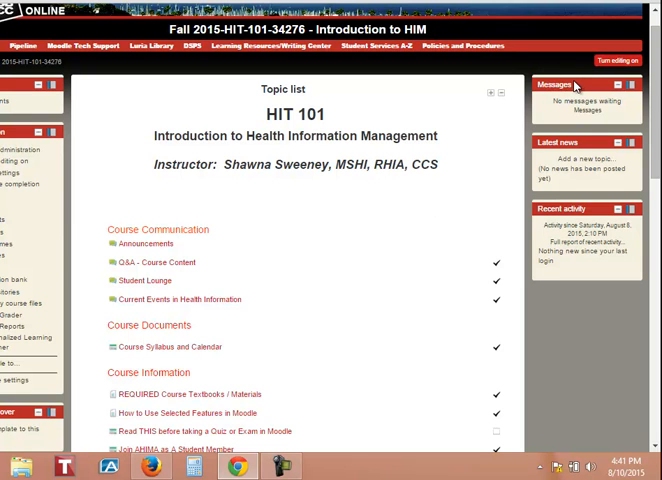
pyautogui.moveTo(216, 262)
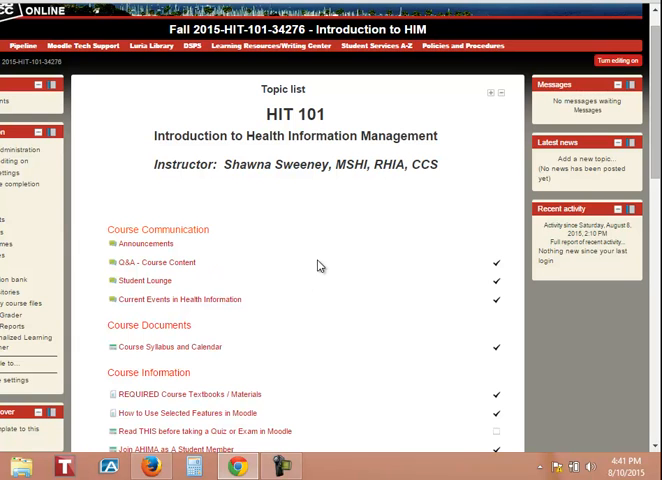
pyautogui.moveTo(308, 194)
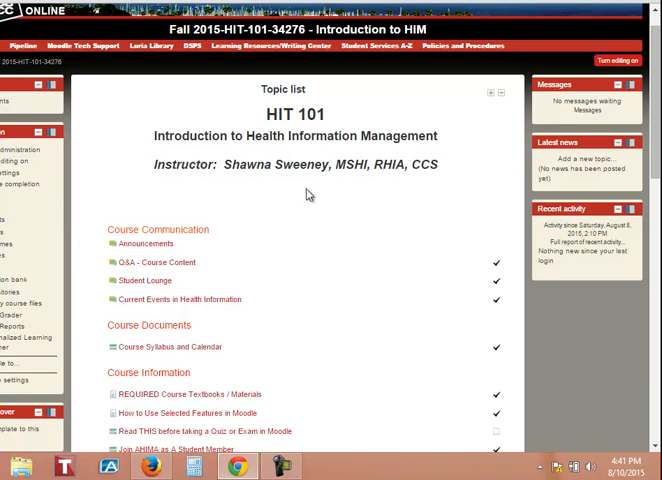